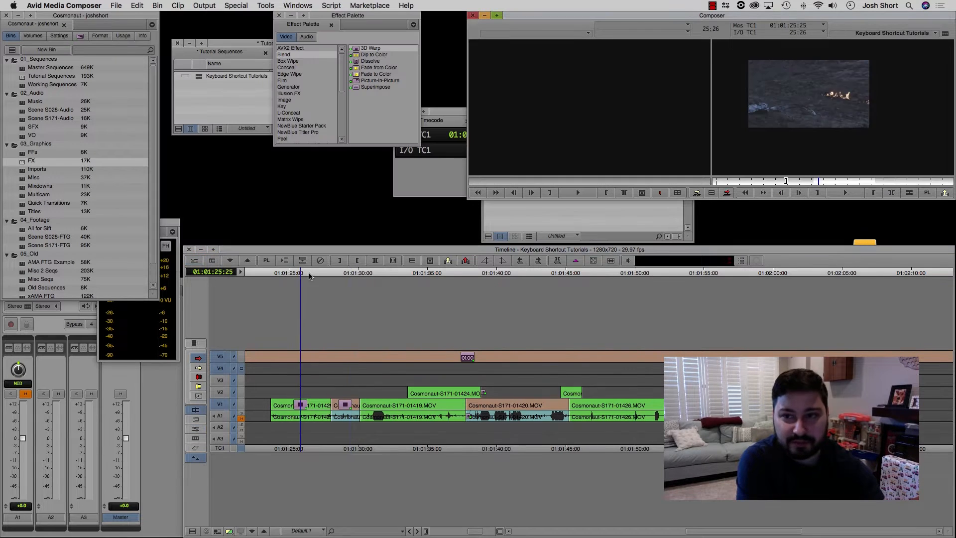
Show the Blend effect category in the Effect Palette to reveal 3D Warp.
click(362, 273)
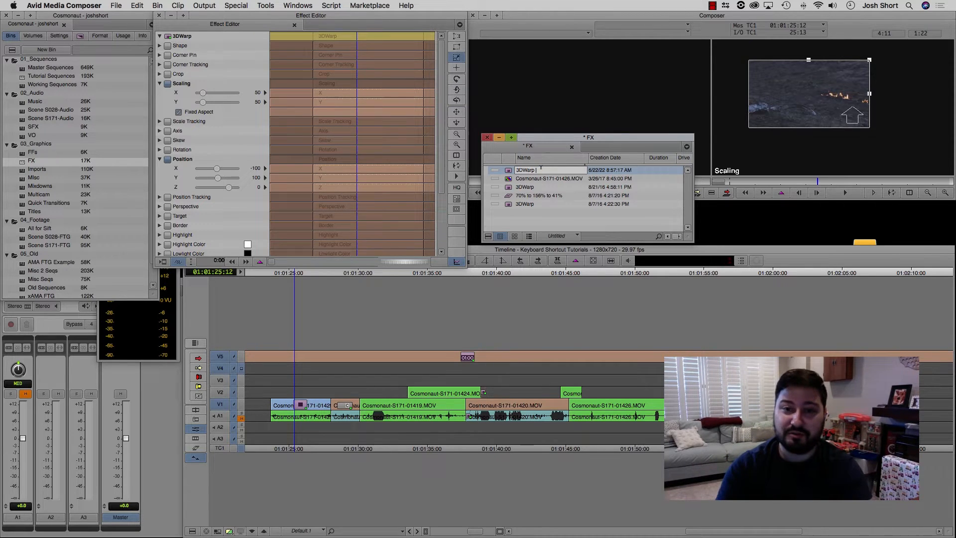
Name the saved 3D Warp effect entry in the FX bin, typing '- Posi'.
text(- Posi)
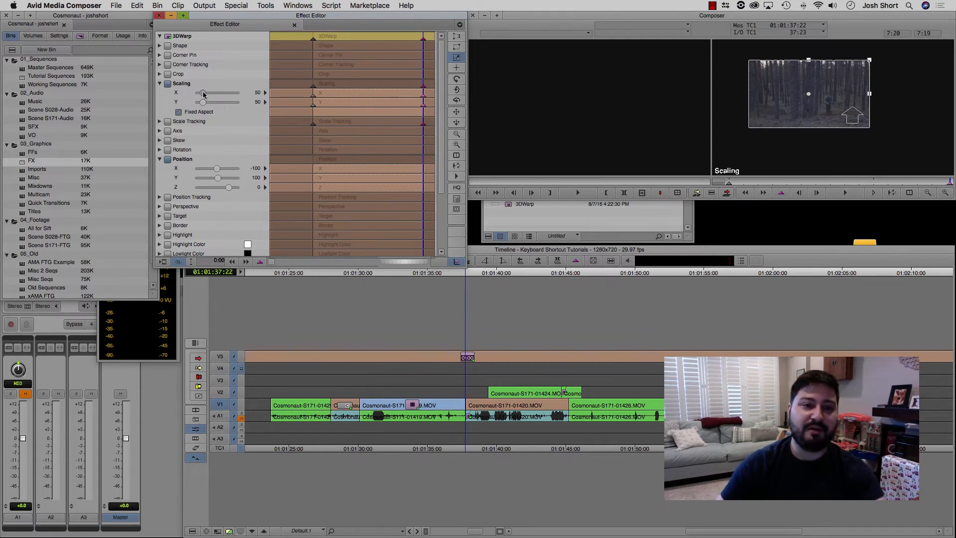
Drag the 3D Warp scaling slider on the second clip to lower the scale.
drag(217, 93, 199, 93)
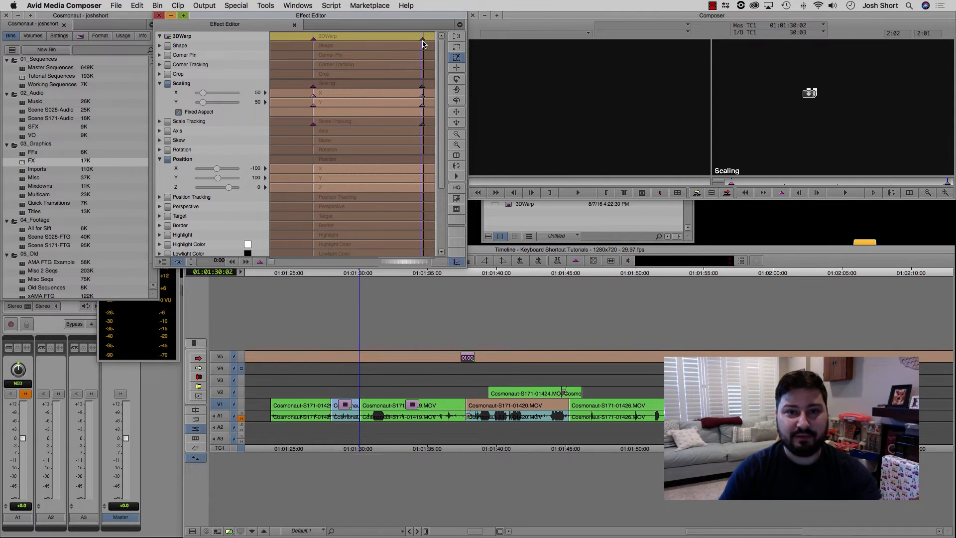
Set the 3D Warp keyframes to Fixed instead of Elastic.
click(423, 36)
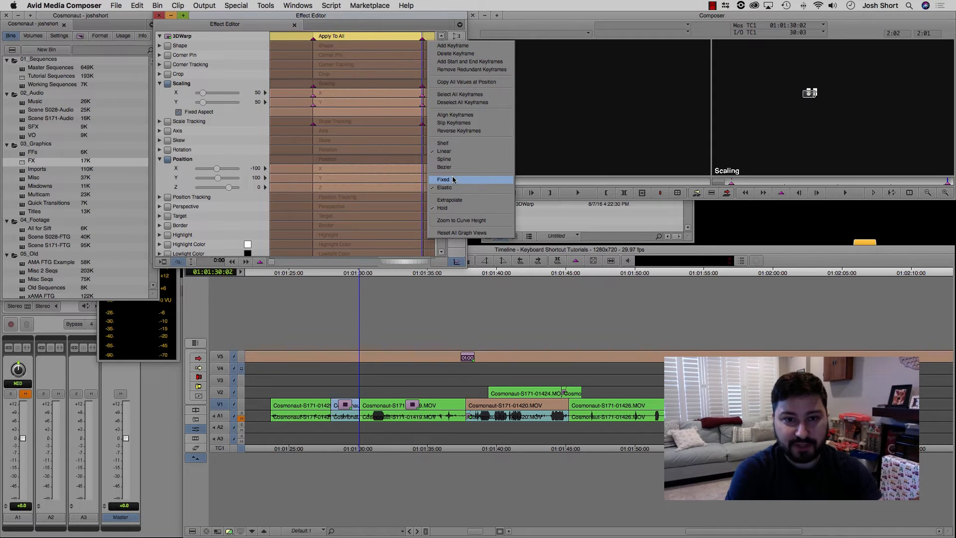
click(443, 179)
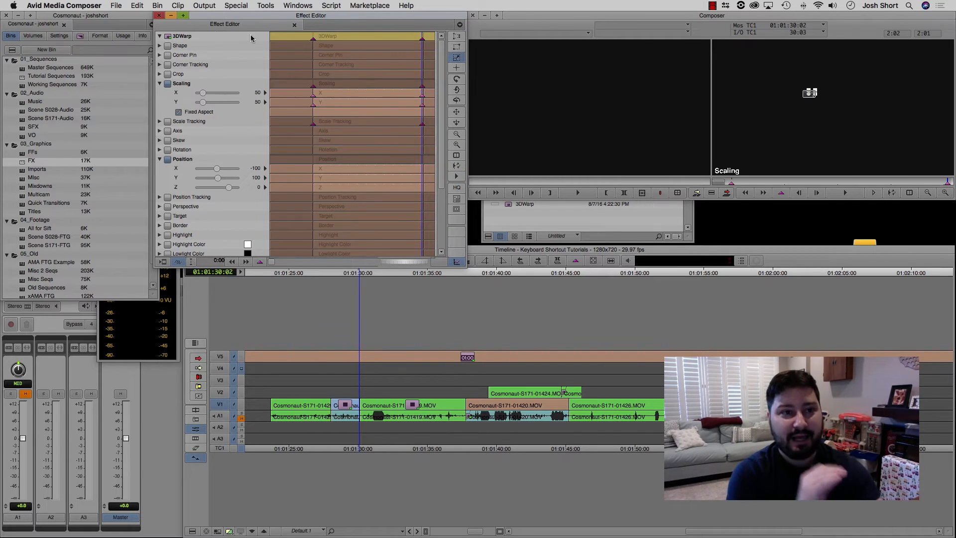